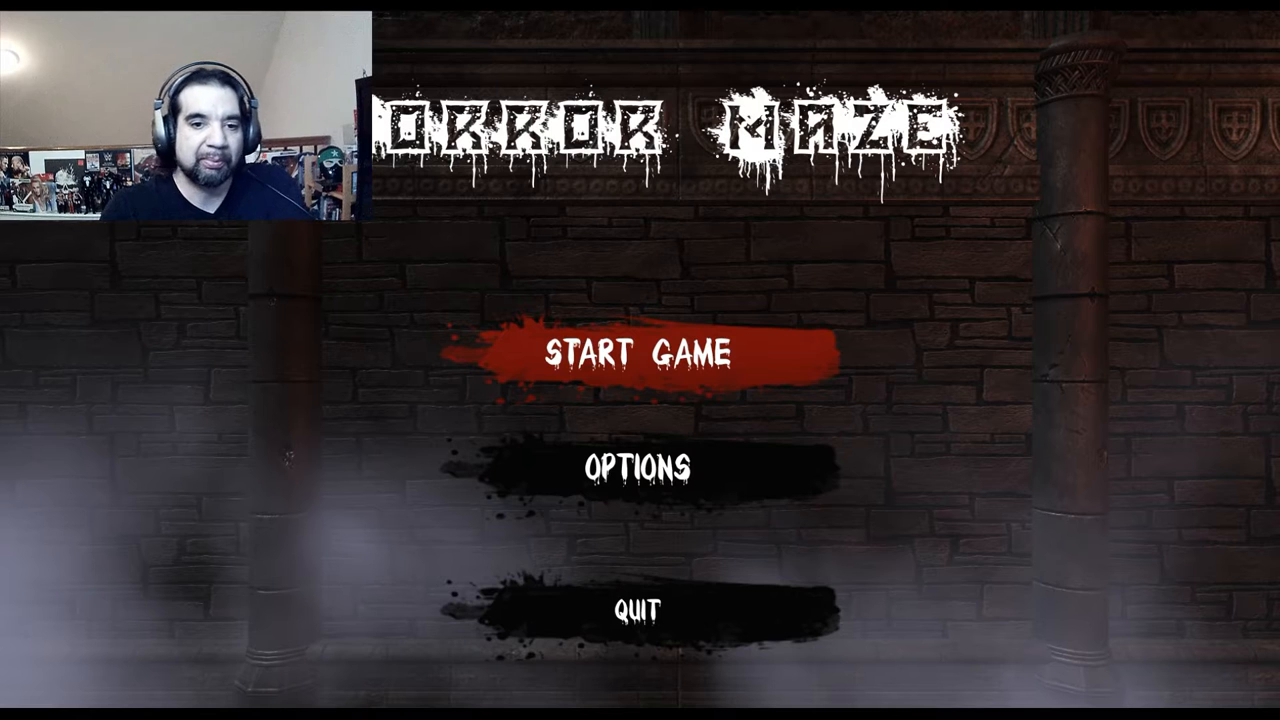
{"action": "left_click", "coordinate": [644, 350]}
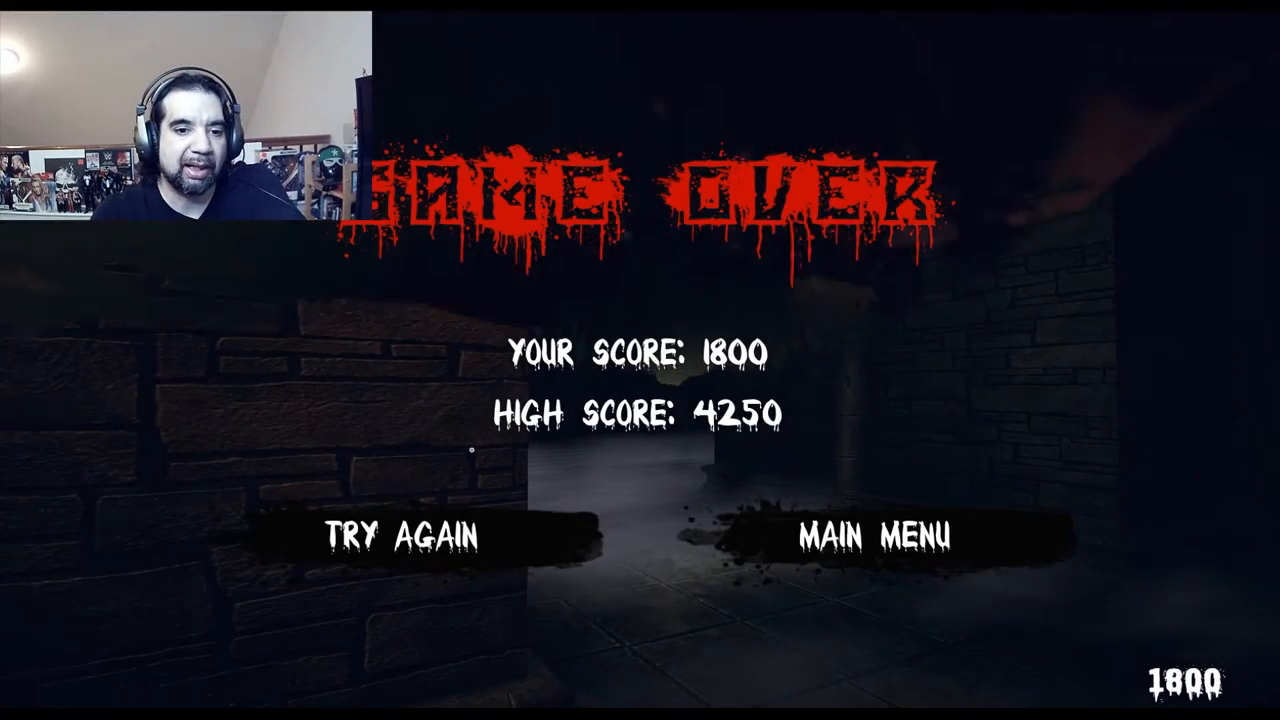
{"action": "left_click", "coordinate": [404, 534]}
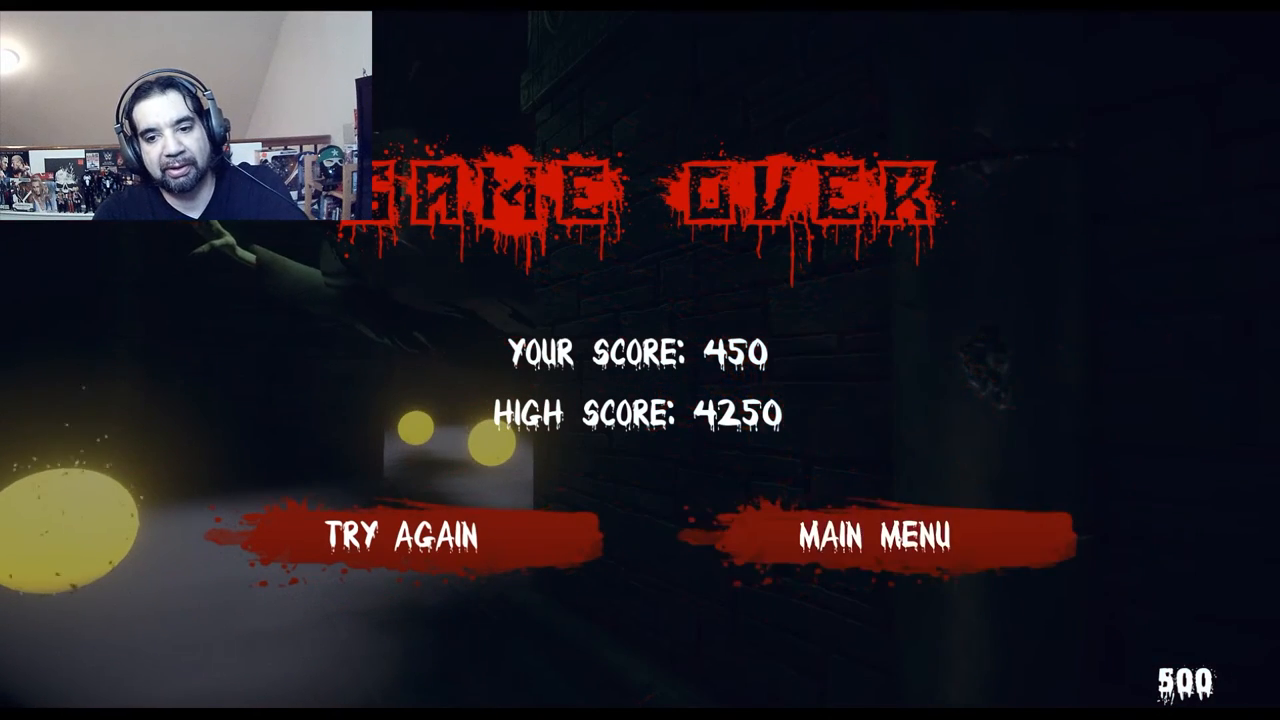
{"action": "left_click", "coordinate": [883, 533]}
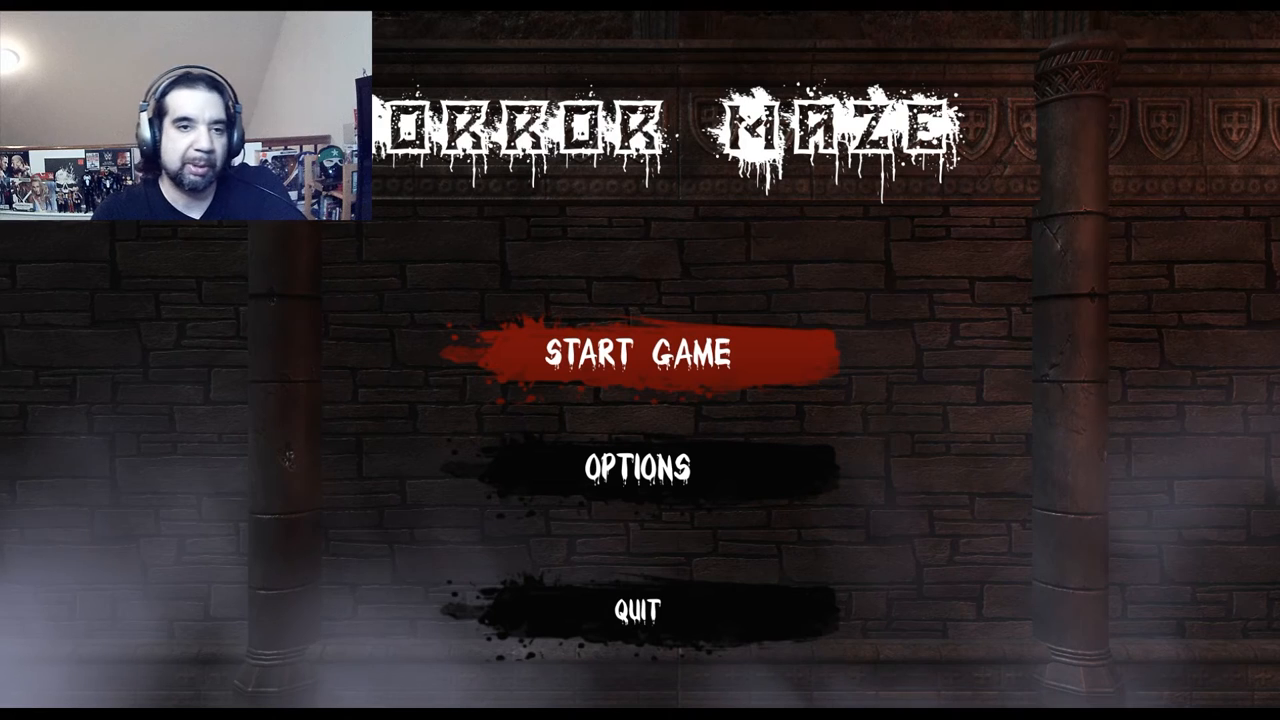